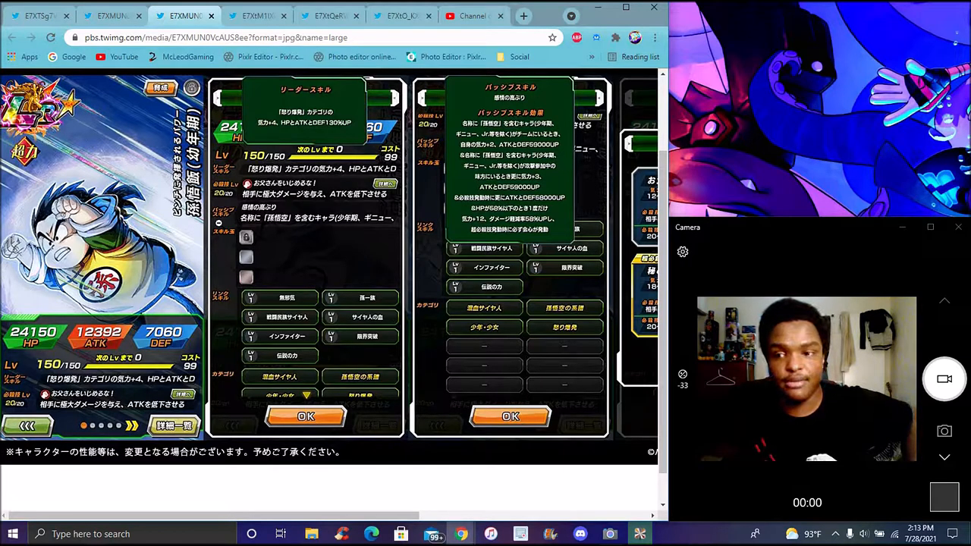
Scroll the Goku unit image to see its card art, skill panels and super attack.
{"action": "scroll", "scroll_direction": "down", "scroll_amount": 3}
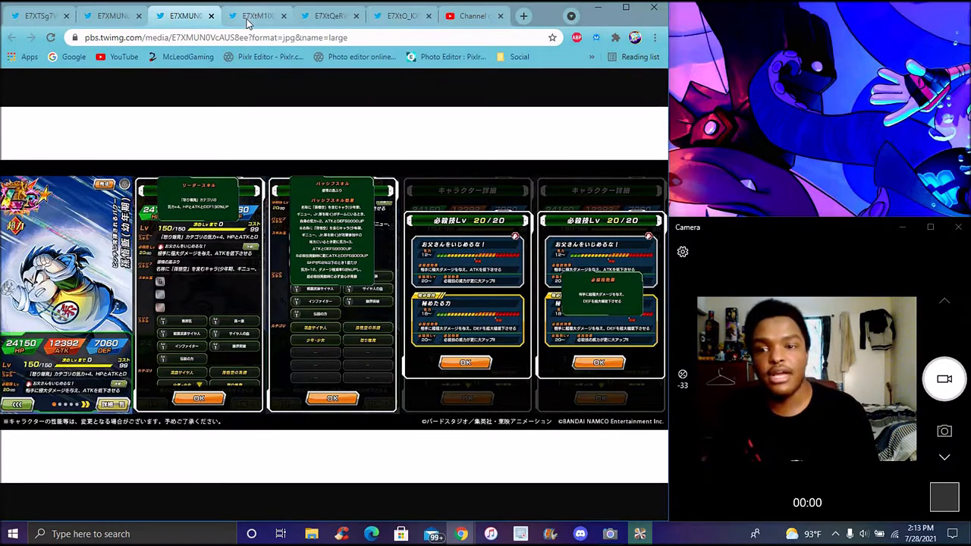
Switch to the E7XtM1IX0 tab with Super Vegeta's English leader, passive and active skills.
{"action": "left_click", "coordinate": [257, 16]}
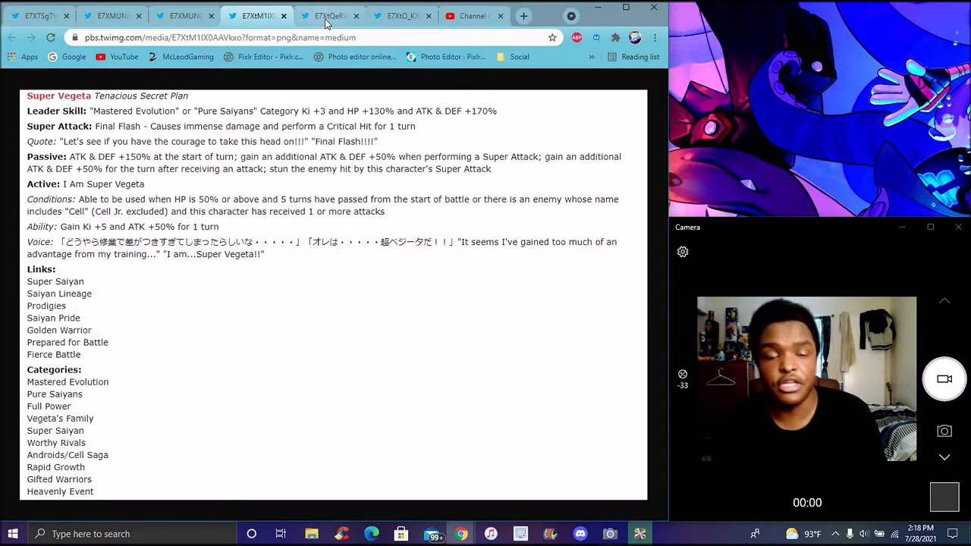
Switch to the E7XtQeRW tab with Cell (2nd Form)'s English skills, links and categories.
{"action": "left_click", "coordinate": [330, 16]}
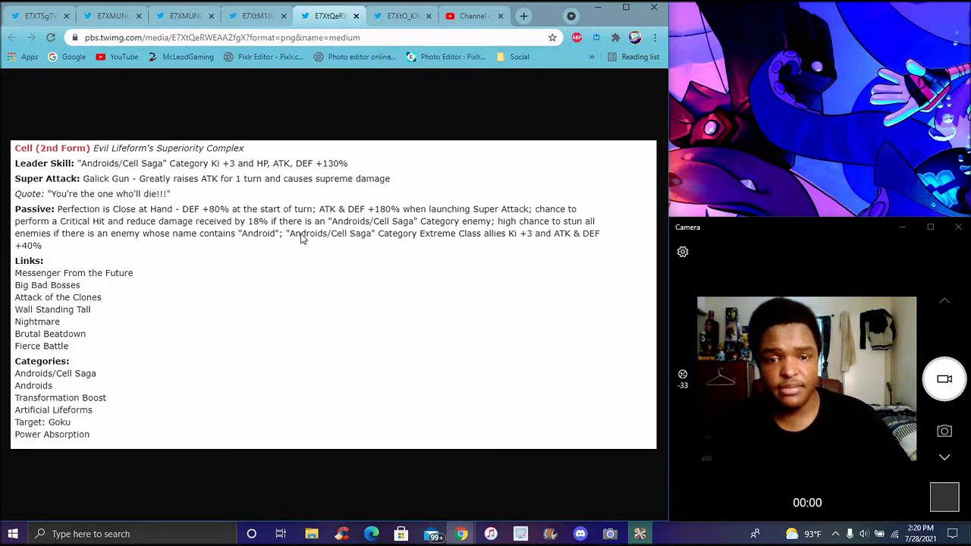
{"action": "mouse_move", "coordinate": [394, 261]}
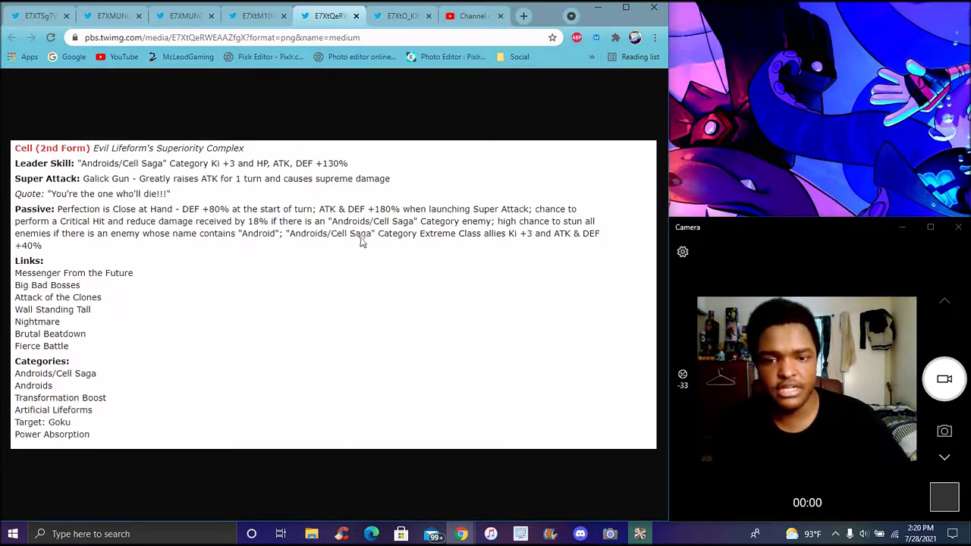
{"action": "mouse_move", "coordinate": [493, 250]}
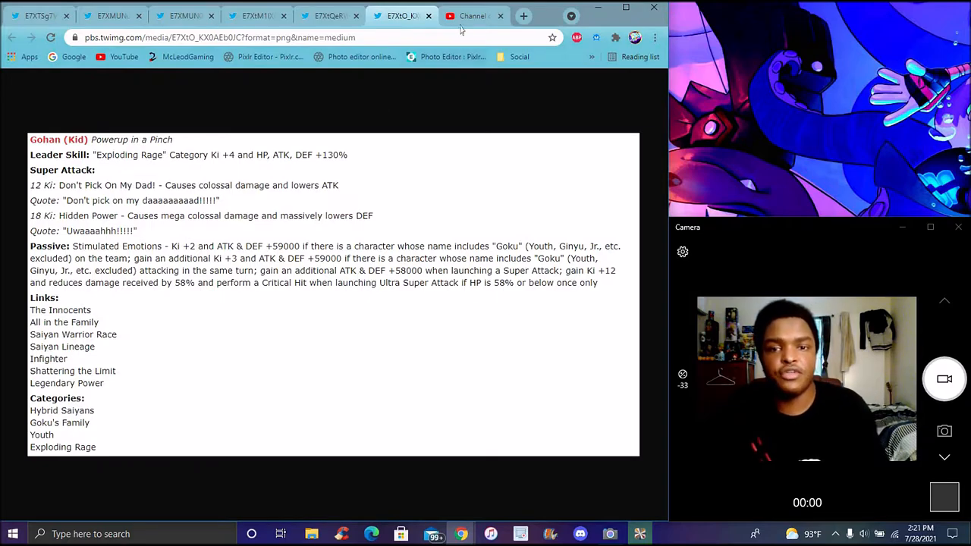
View the YouTube Studio uploads list, then return to the Gohan (Kid) details image.
{"action": "left_click", "coordinate": [474, 15]}
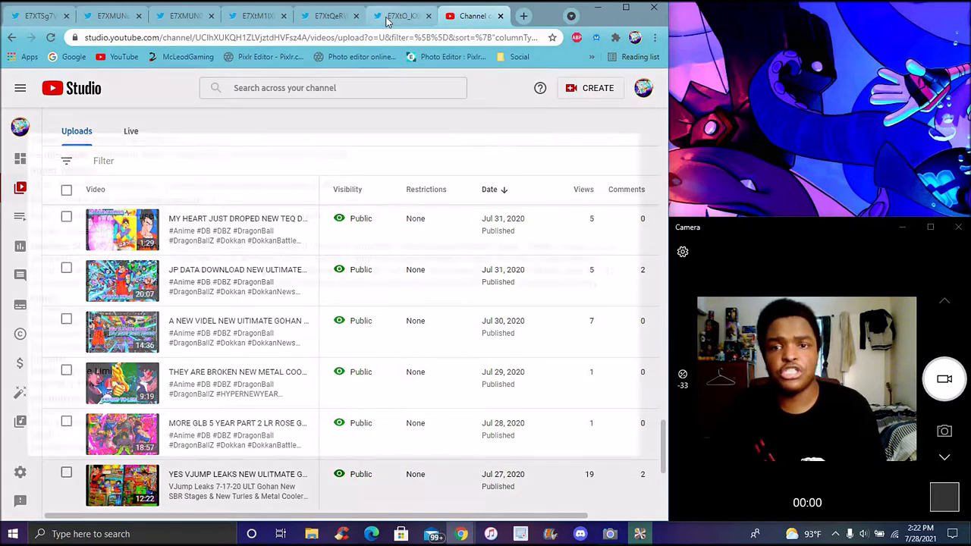
{"action": "left_click", "coordinate": [402, 15]}
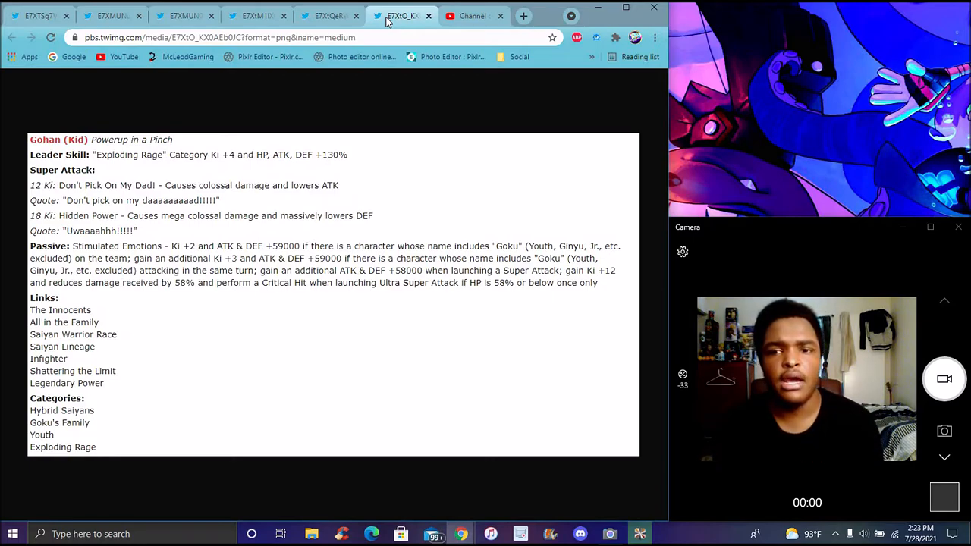
Cycle back through the Cell, Super Vegeta, Gohan and Cell Japanese tabs to the first tab.
{"action": "left_click", "coordinate": [328, 15]}
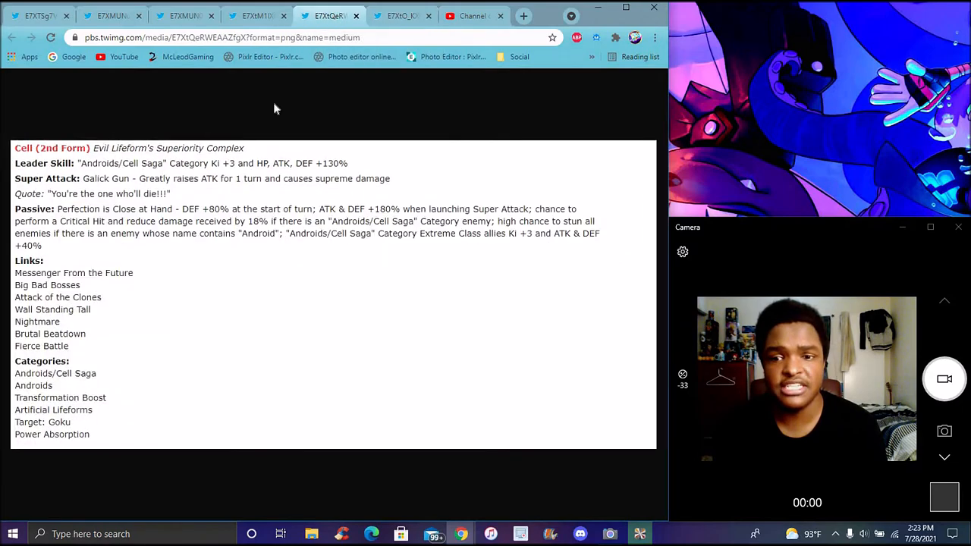
{"action": "left_click", "coordinate": [258, 15]}
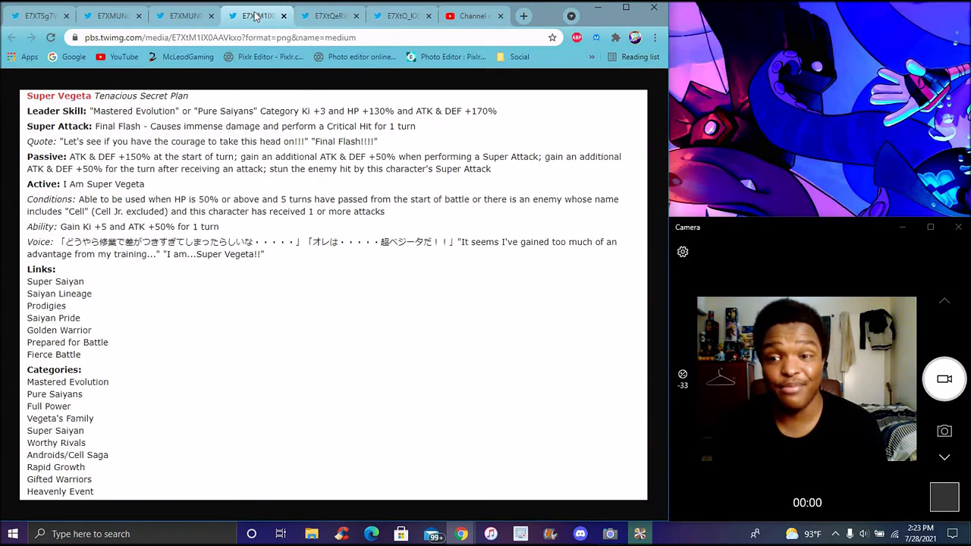
{"action": "left_click", "coordinate": [182, 15]}
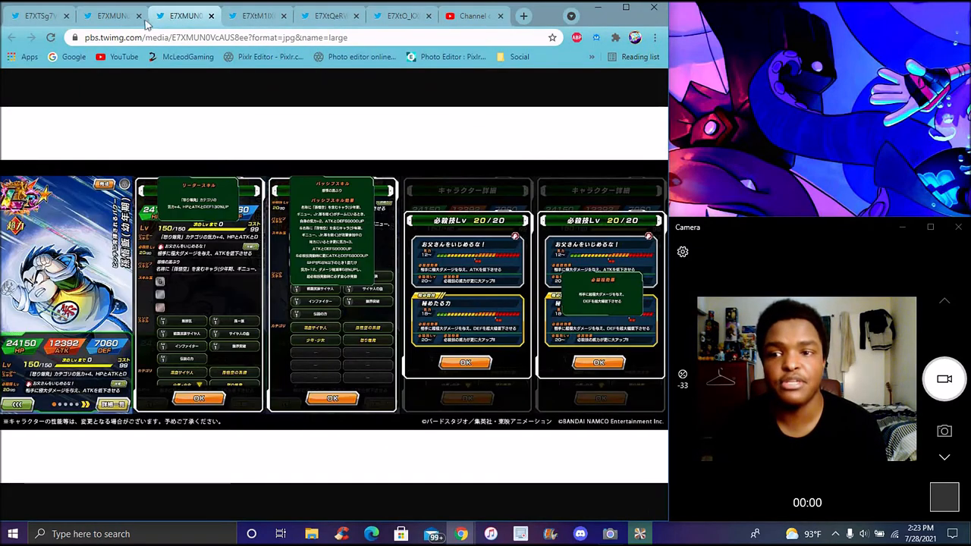
{"action": "left_click", "coordinate": [112, 15]}
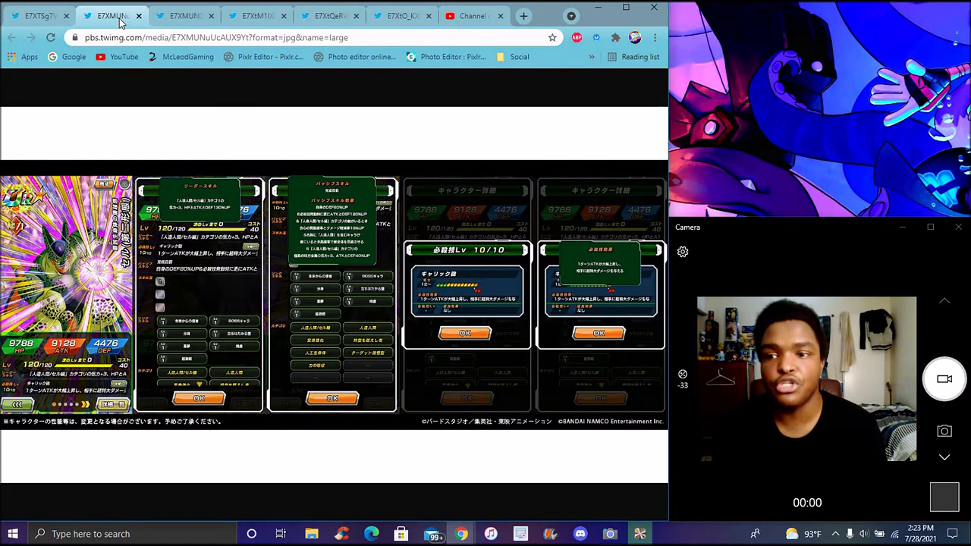
{"action": "left_click", "coordinate": [40, 15]}
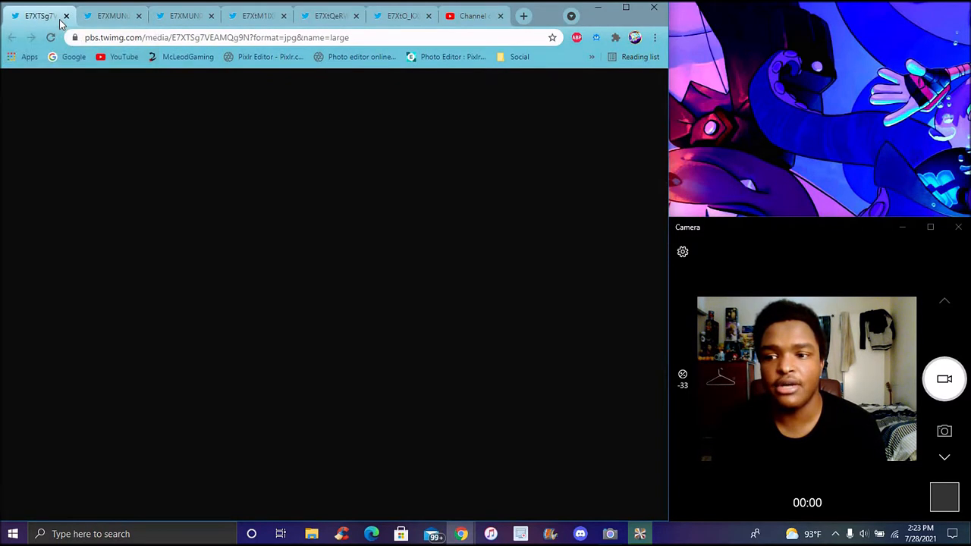